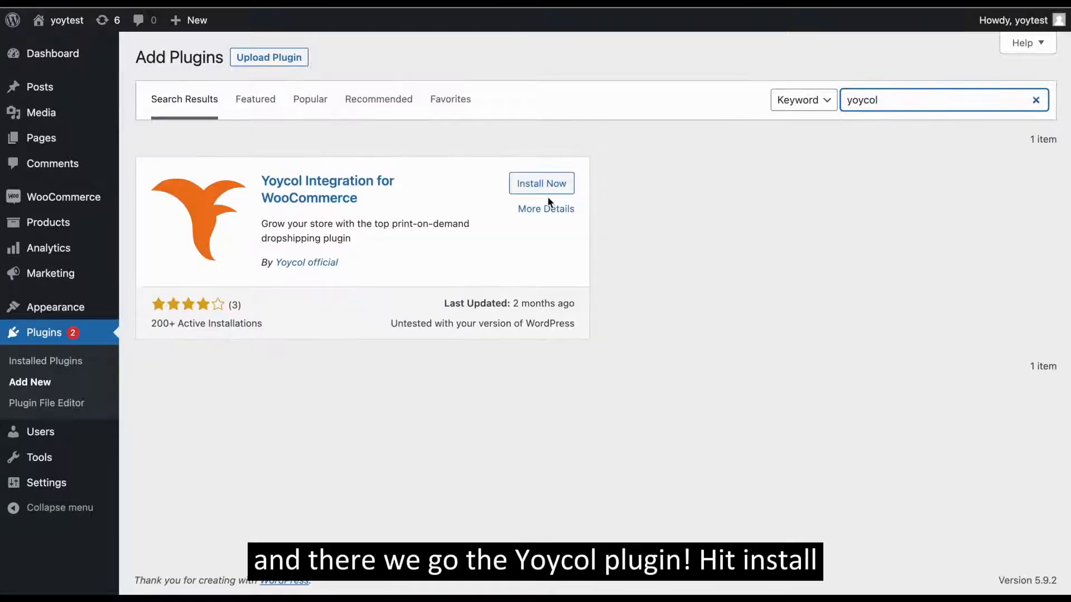
- Install the Yoycol Integration for WooCommerce plugin and activate it
click(541, 183)
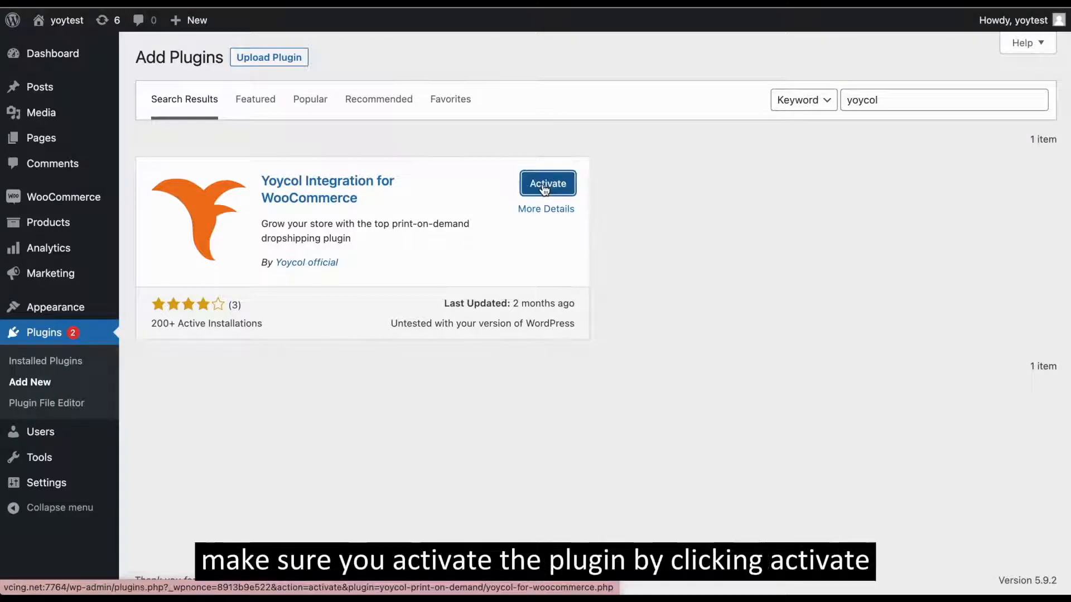
click(546, 183)
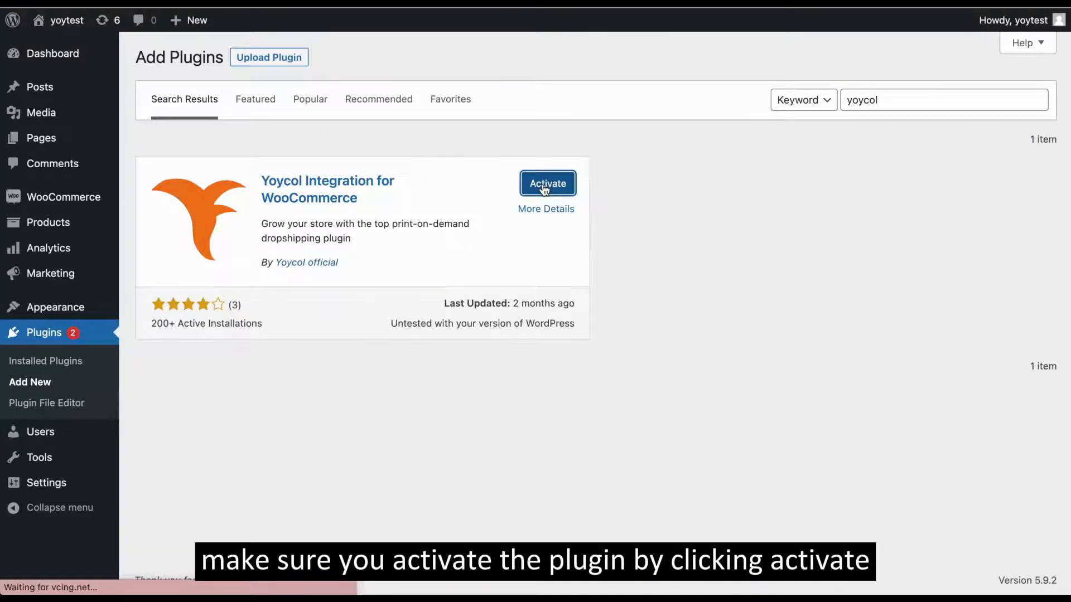
- Reach the Yoycol store connection page from the admin sidebar
click(546, 183)
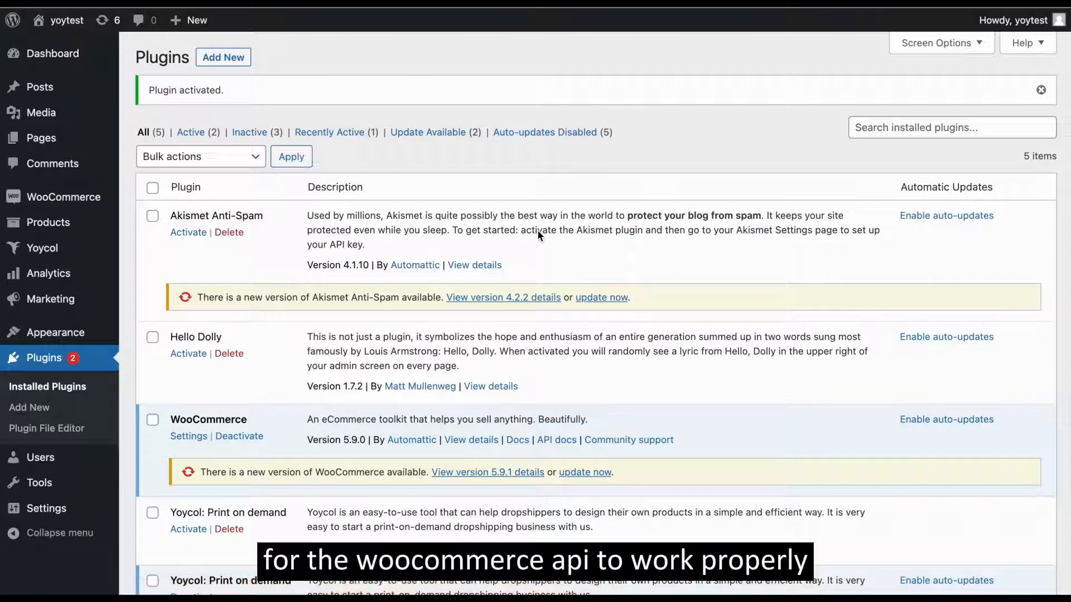
scroll(down, 3)
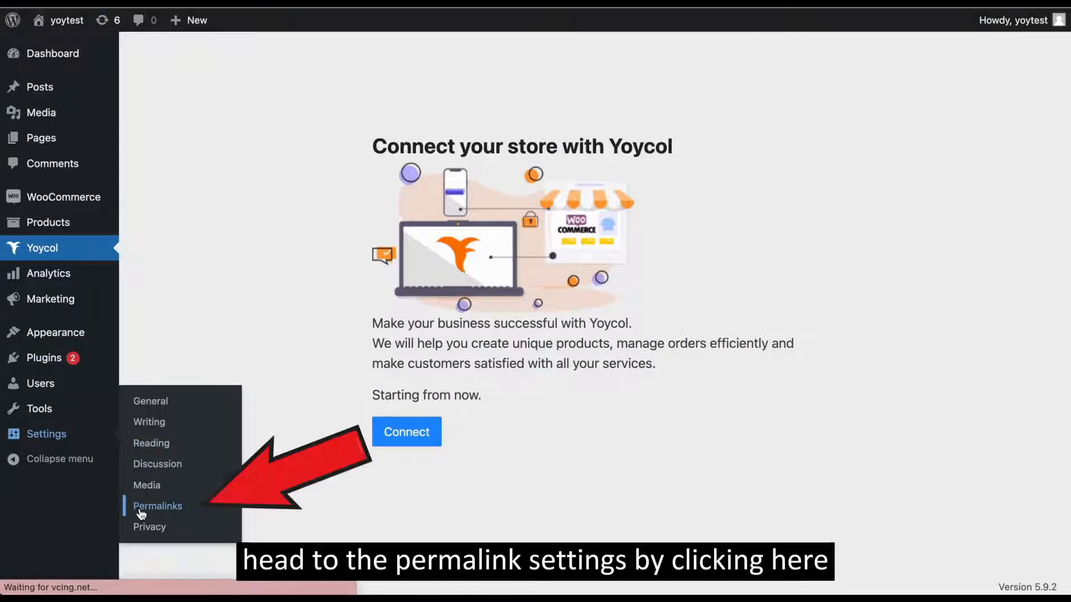
- Review the permalink settings with the Day and name structure and product/ base
click(157, 507)
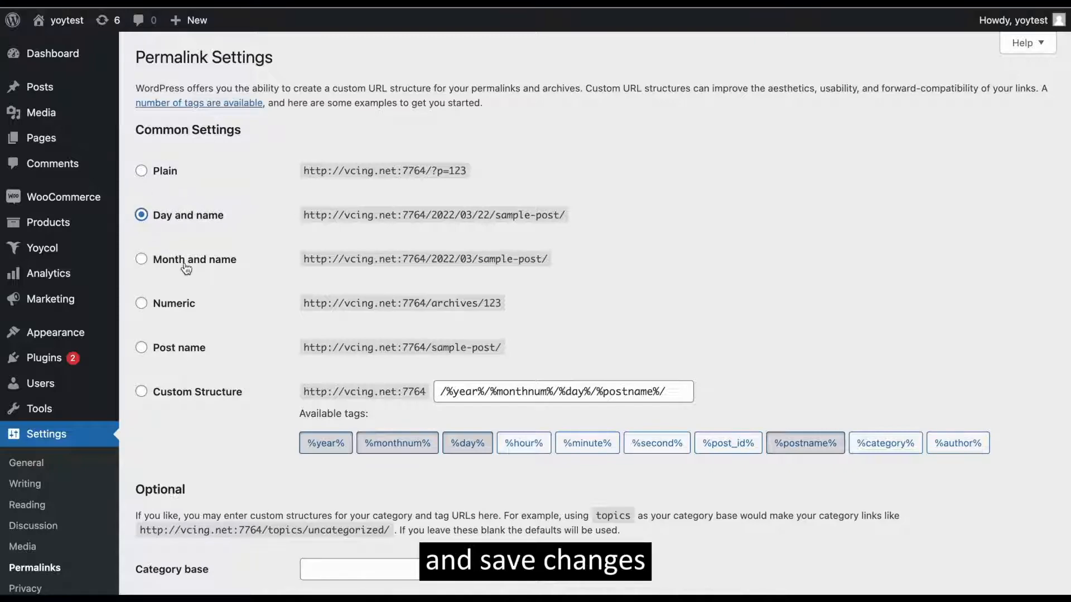
scroll(down, 3)
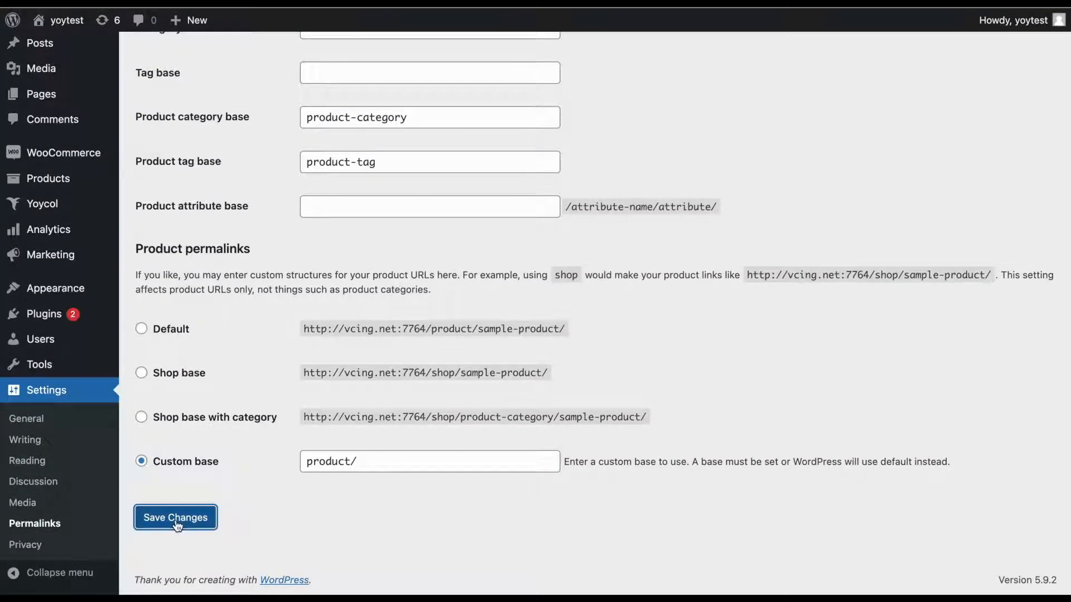
mouse_move(64, 152)
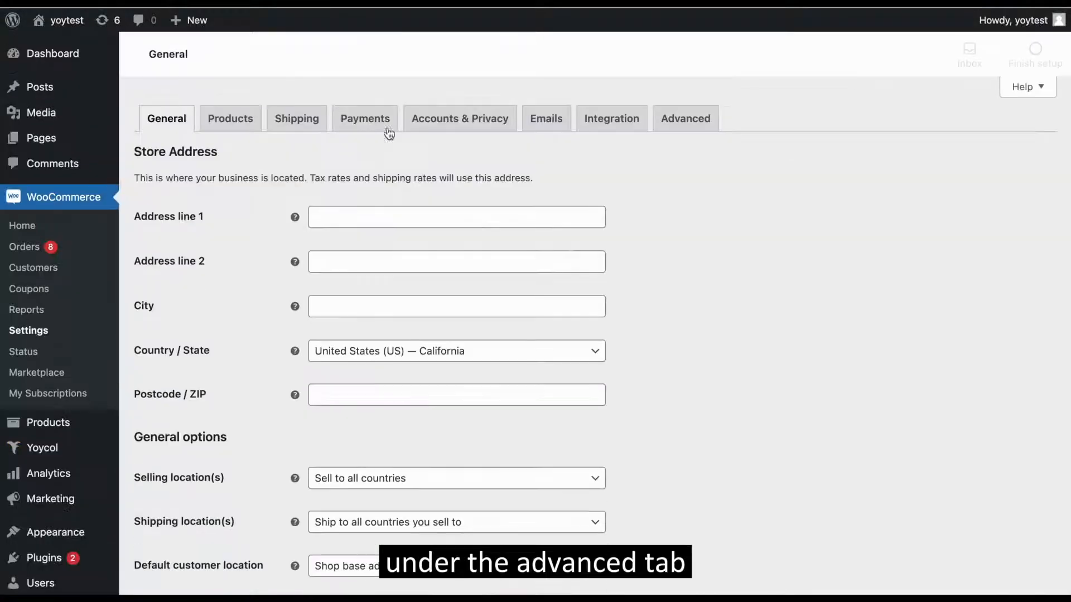
- Enable the legacy REST API under WooCommerce Advanced > Legacy API settings
click(685, 119)
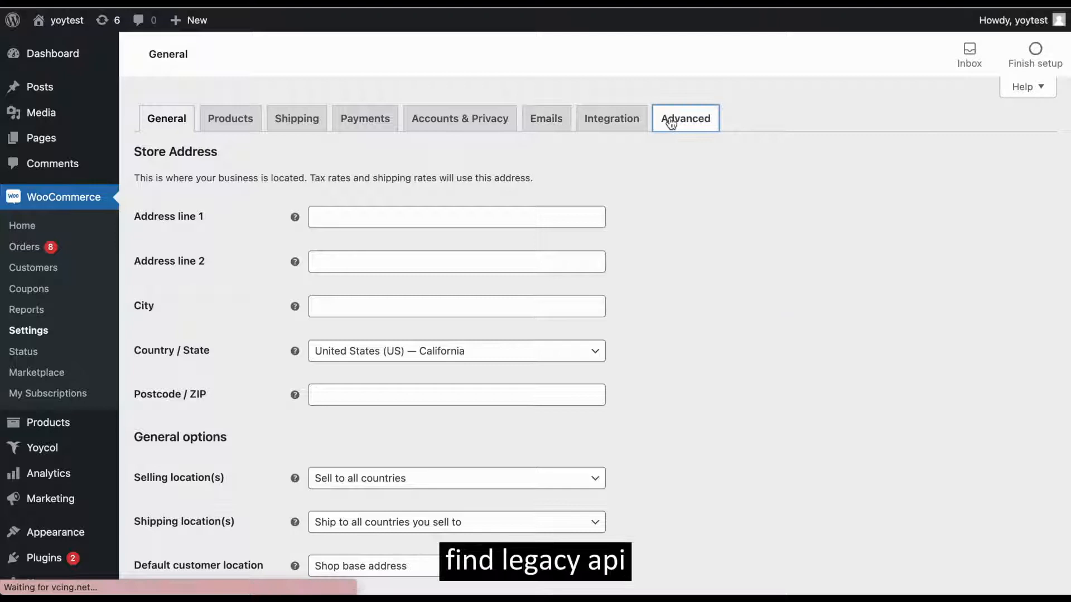
click(685, 119)
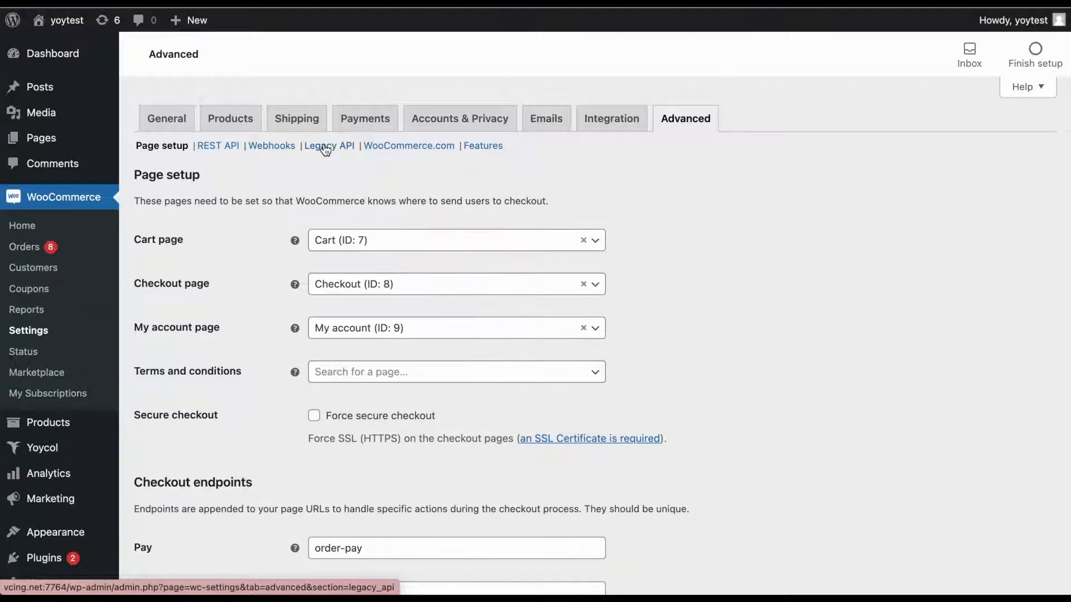
click(328, 145)
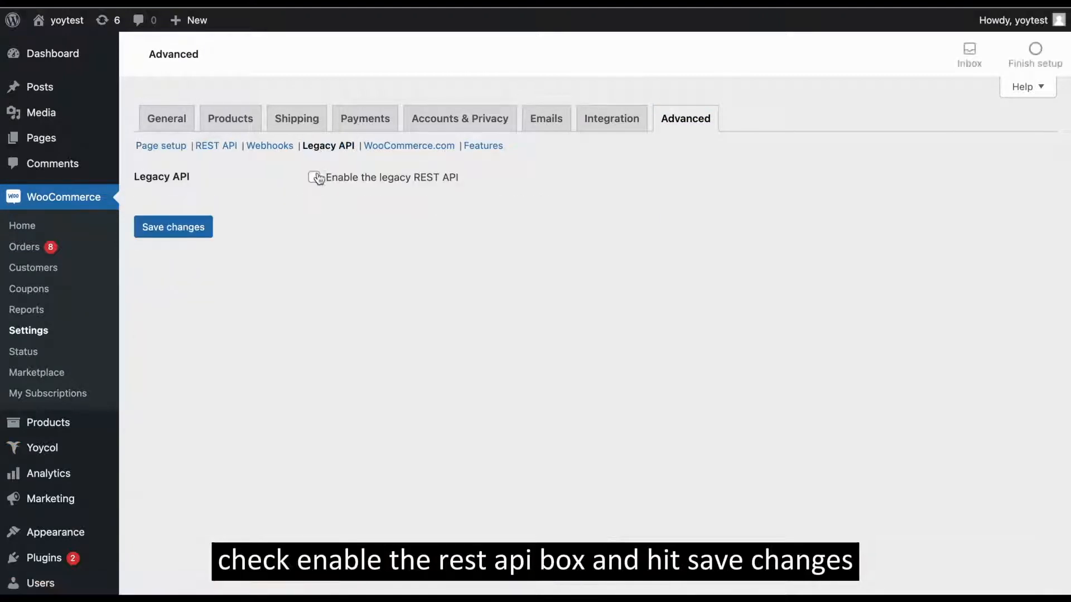
click(314, 177)
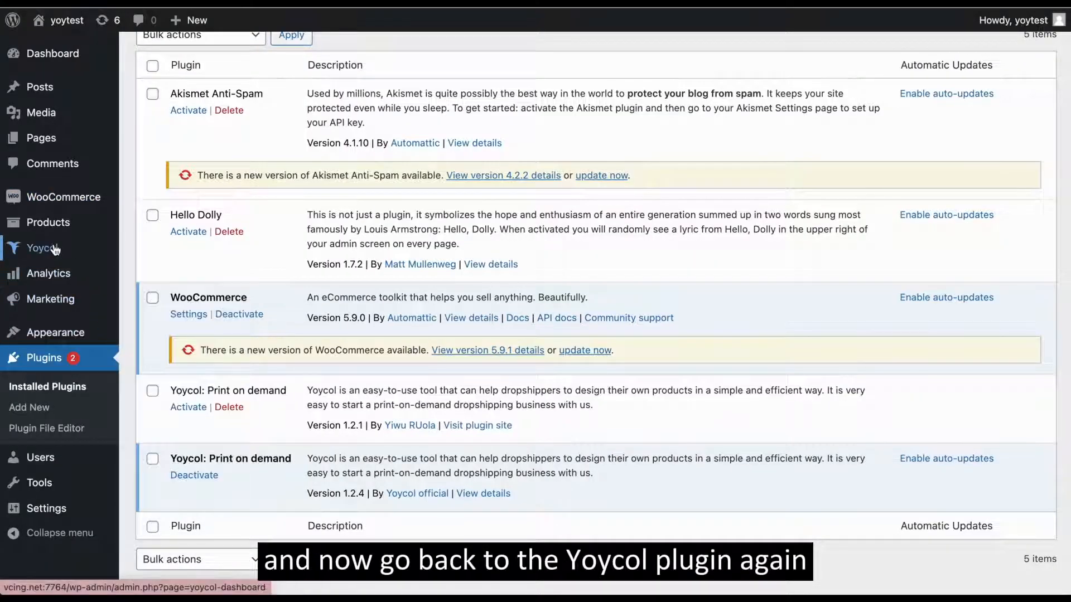
- Connect the store to Yoycol and approve its read/write access request
click(43, 247)
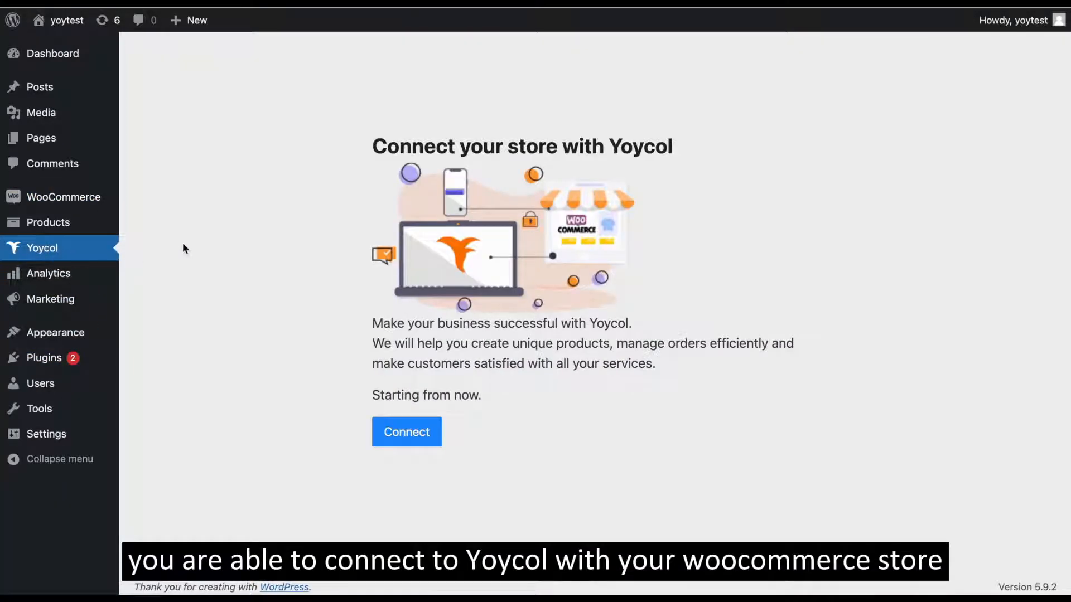
click(406, 432)
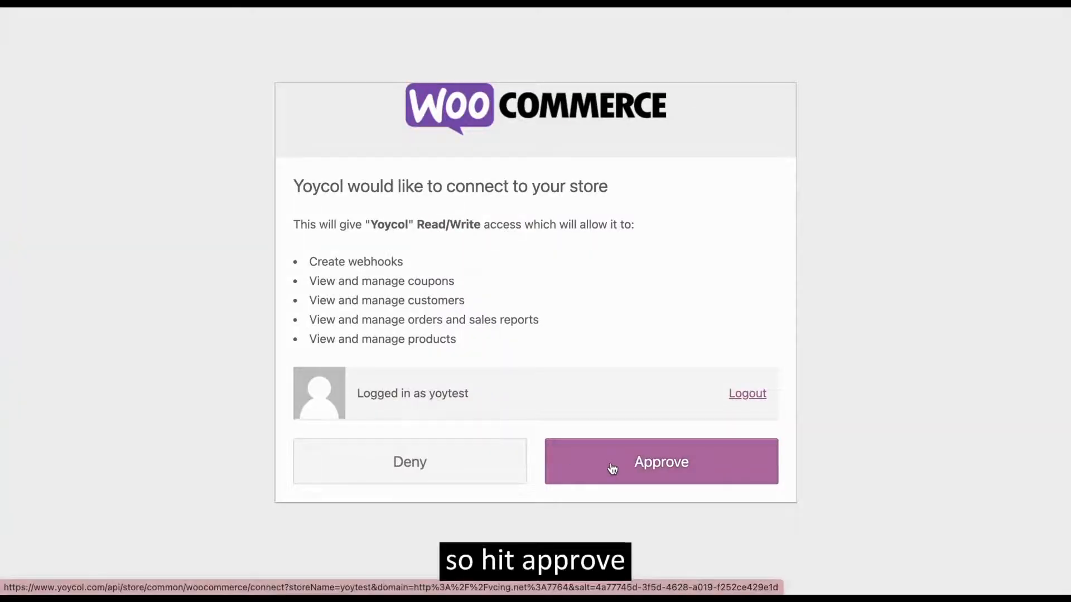
click(661, 462)
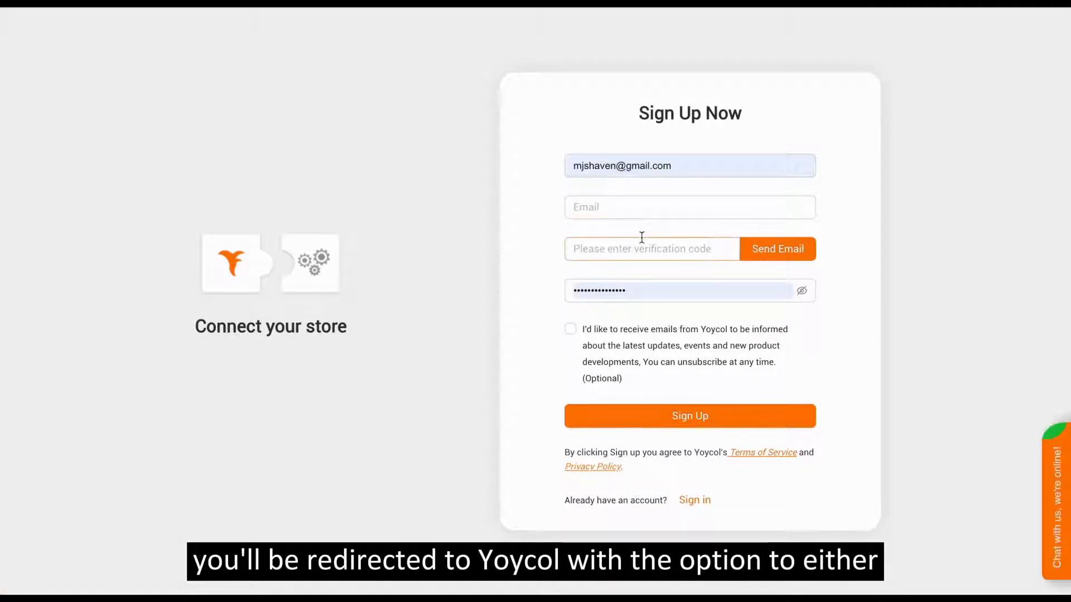
- Opt in to Yoycol update emails and sign up, reaching the Stores dashboard
click(570, 329)
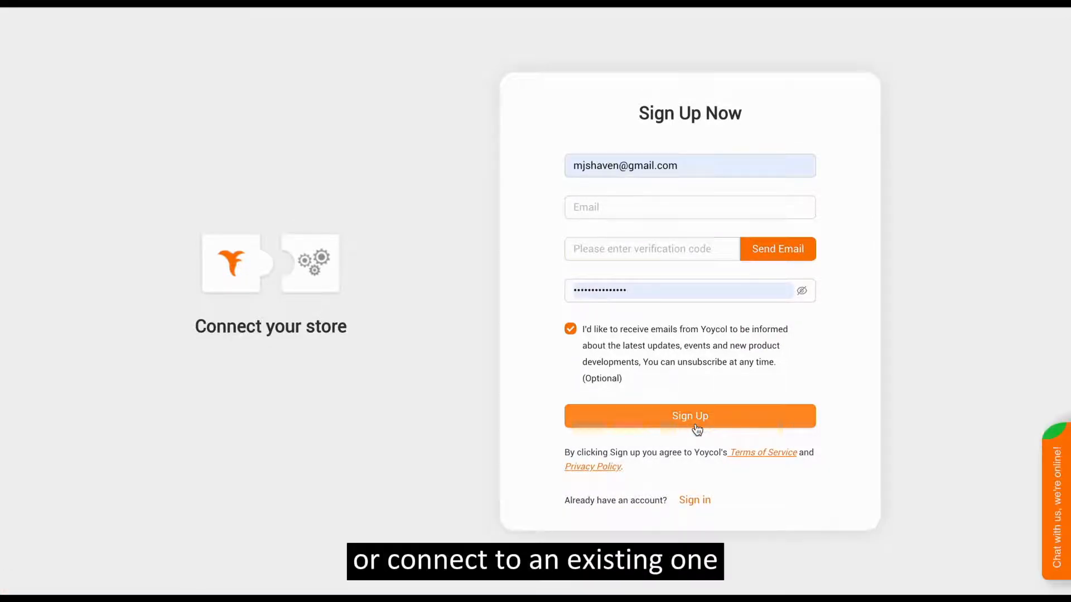
click(690, 416)
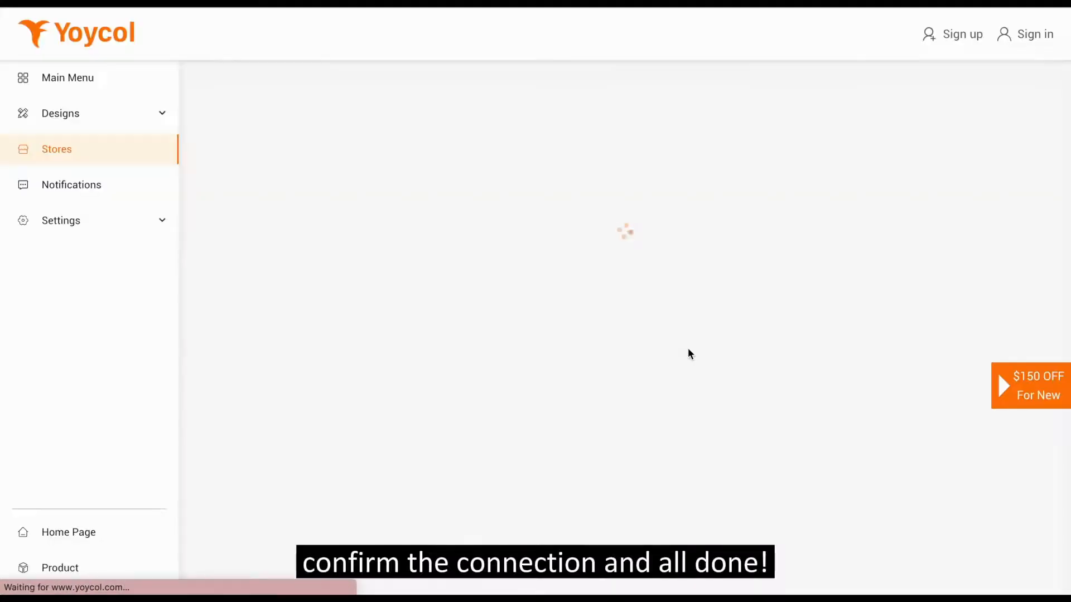